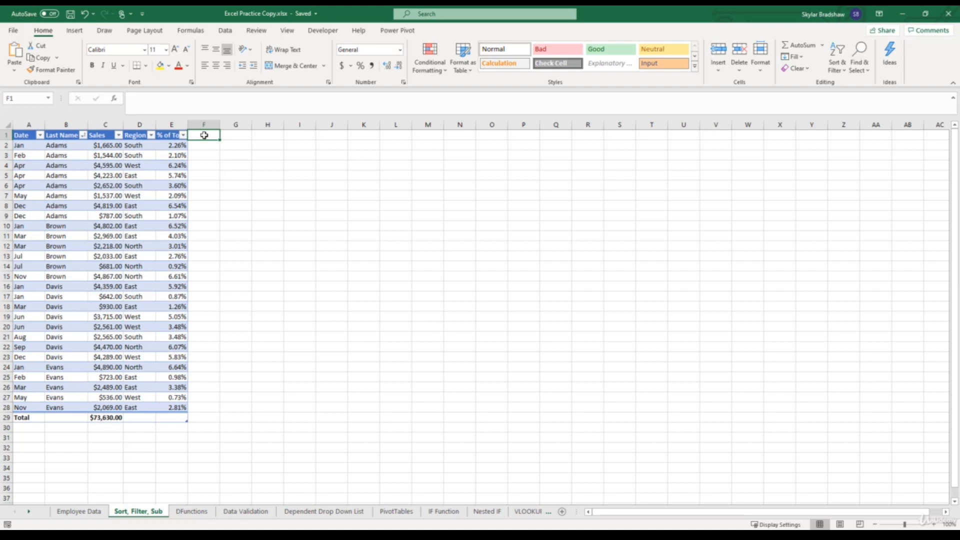
# Preview Remove Duplicates on the sales table from Table Design, then cancel it.
pyautogui.click(138, 155)
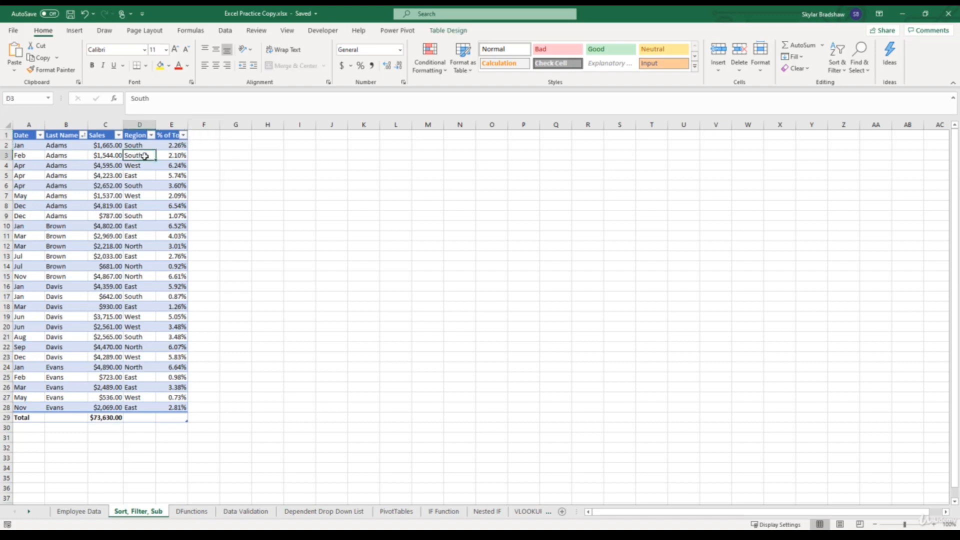
pyautogui.click(447, 30)
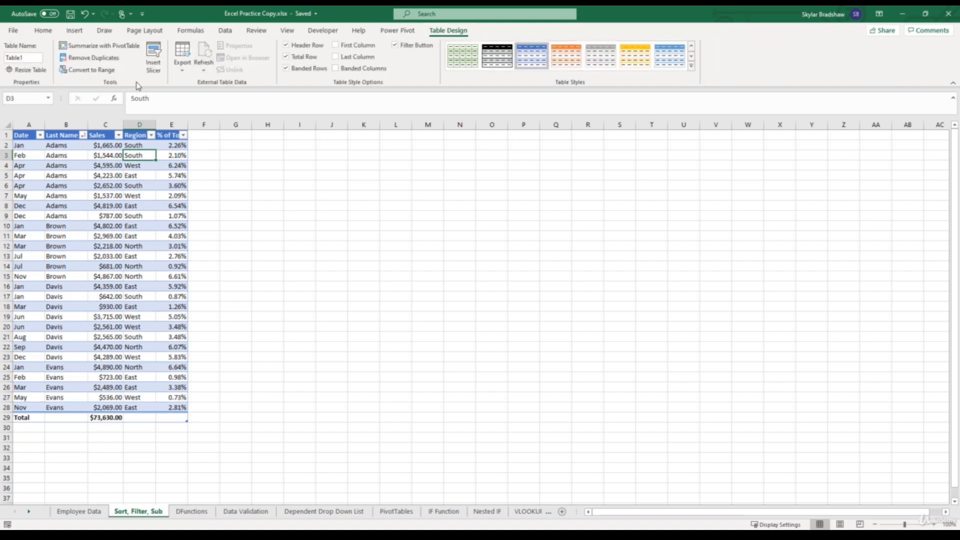
pyautogui.moveTo(98, 58)
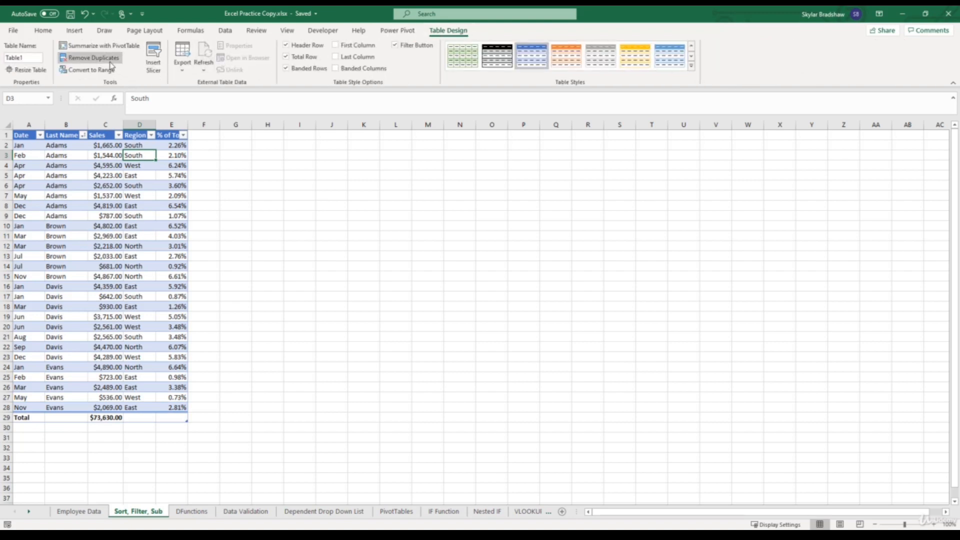
pyautogui.click(92, 58)
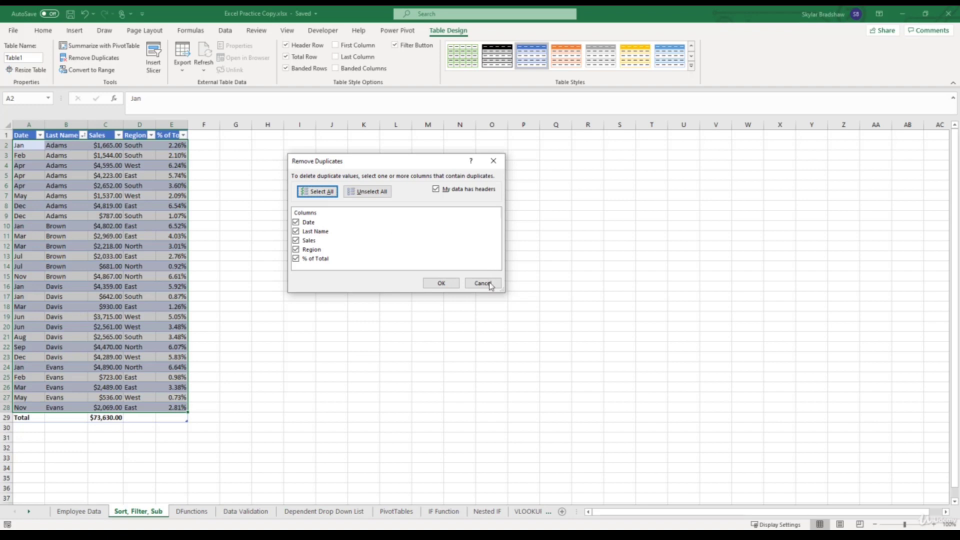
pyautogui.click(480, 283)
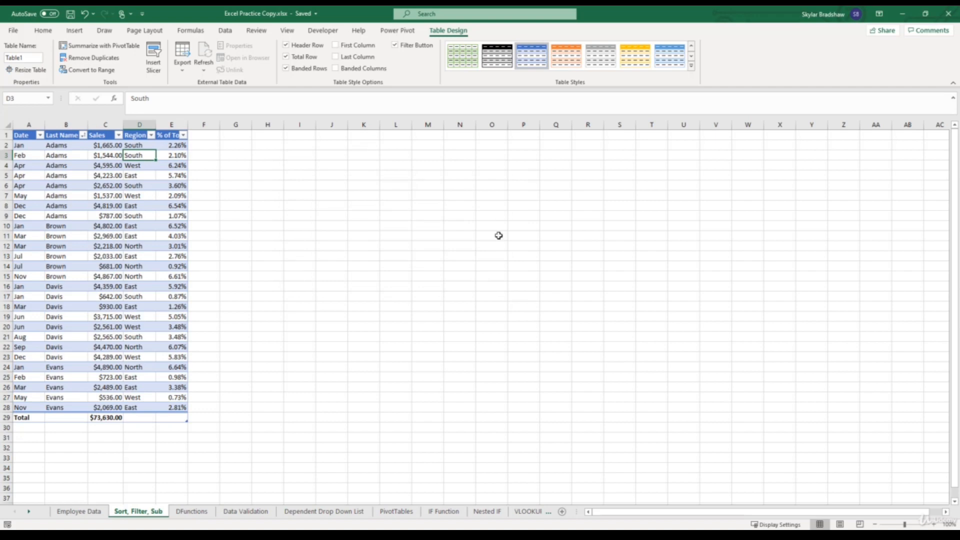
pyautogui.moveTo(111, 511)
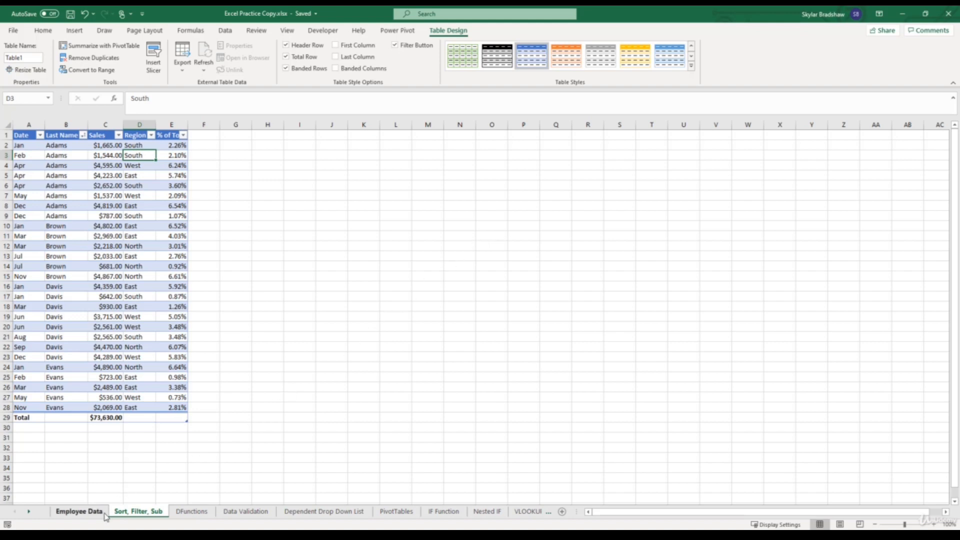
# Switch to the Employee Data sheet and overwrite Emp IDs to duplicate 1012 and 1023.
pyautogui.click(80, 512)
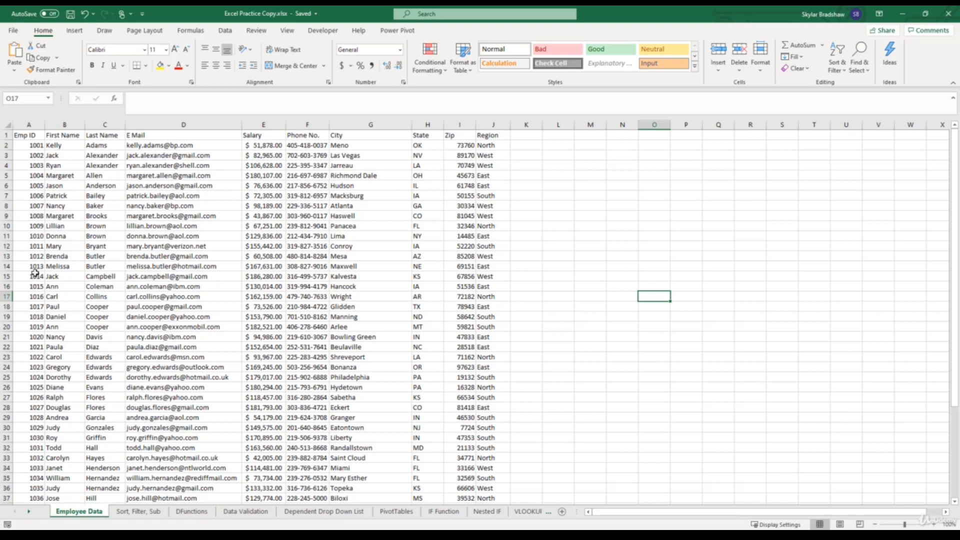
pyautogui.click(28, 266)
pyautogui.write('1012')
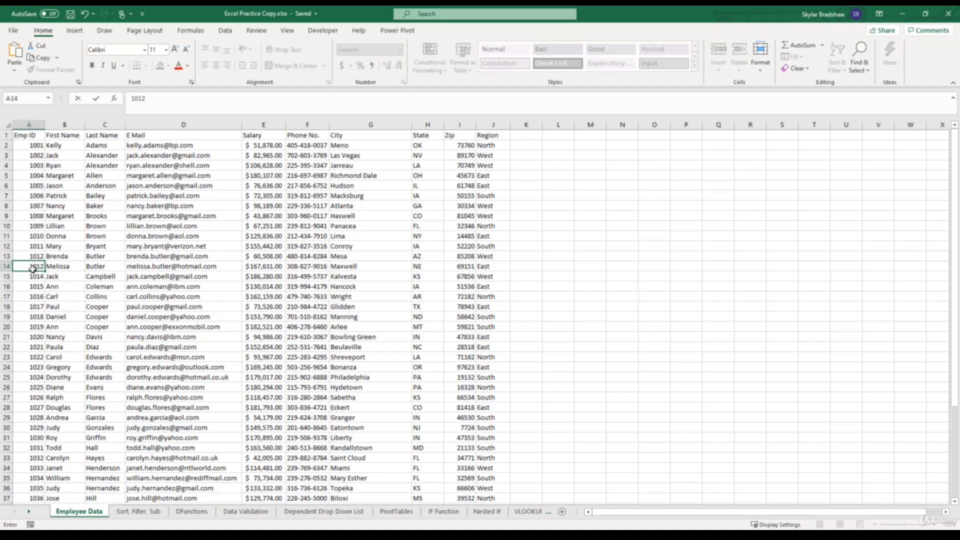
pyautogui.click(24, 286)
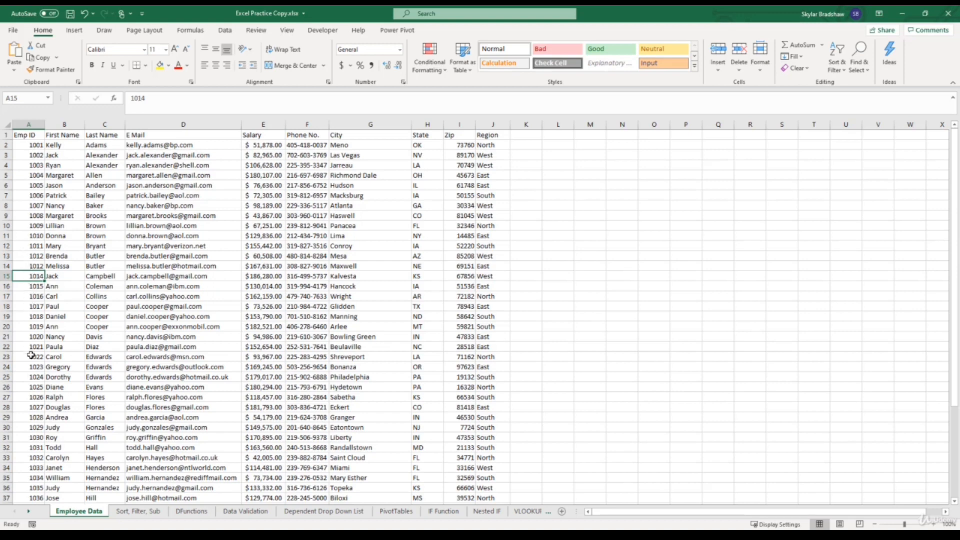
pyautogui.click(22, 375)
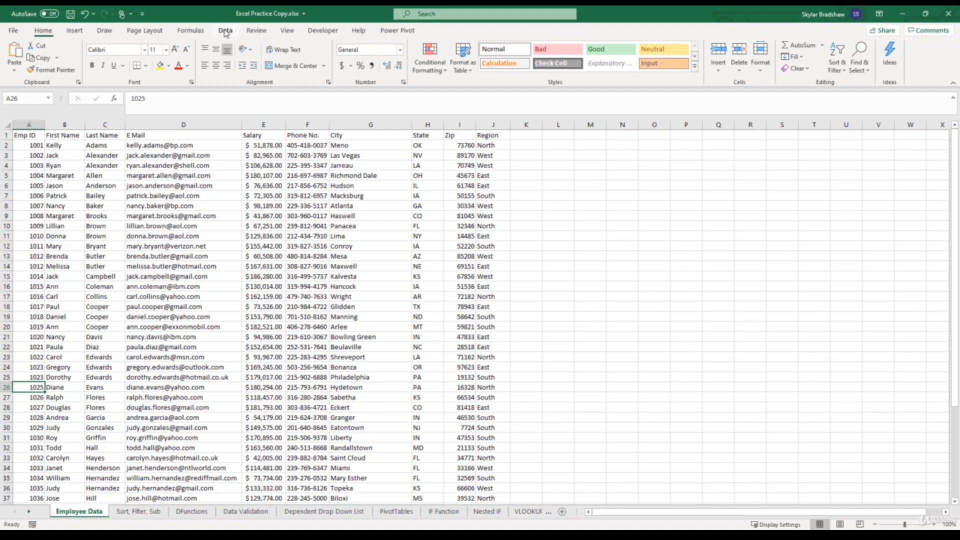
pyautogui.click(224, 30)
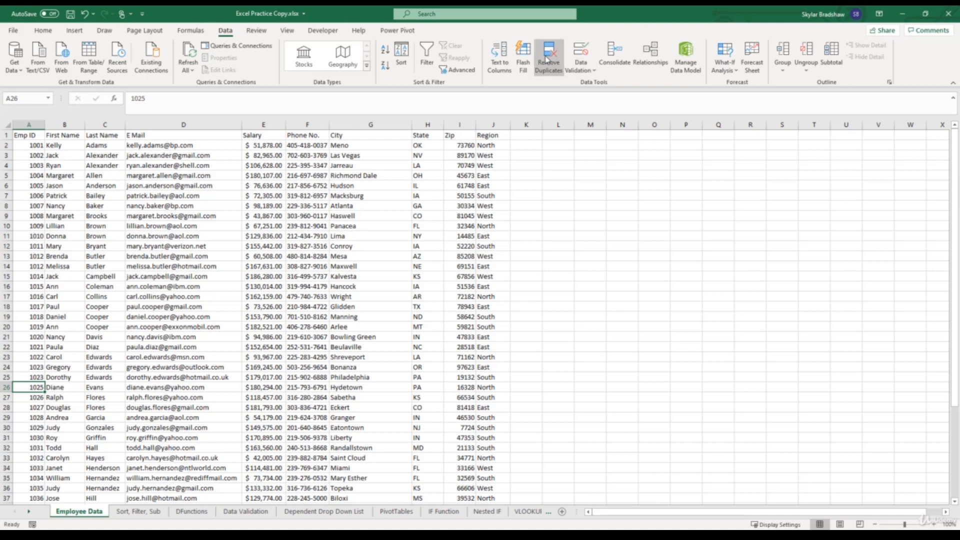
pyautogui.click(548, 55)
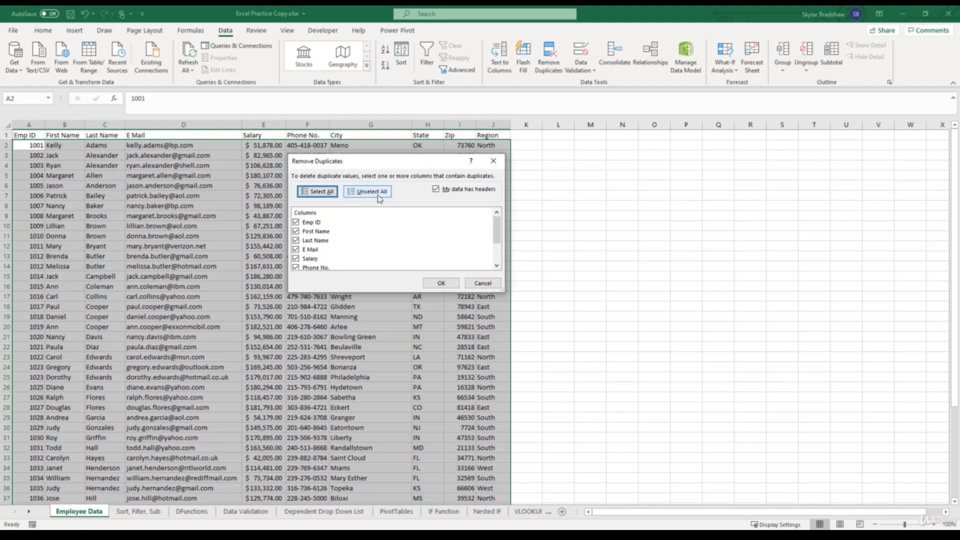
pyautogui.click(367, 191)
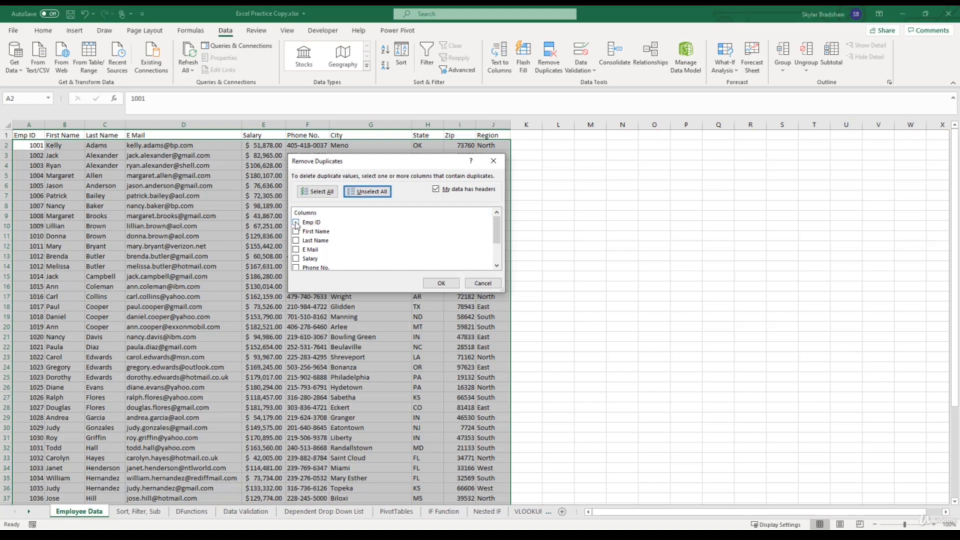
pyautogui.click(296, 222)
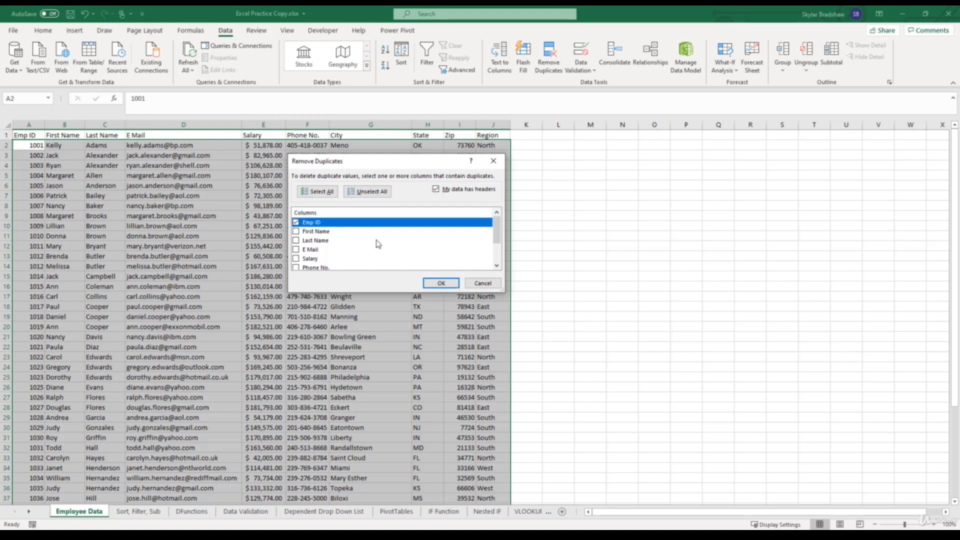
pyautogui.click(440, 283)
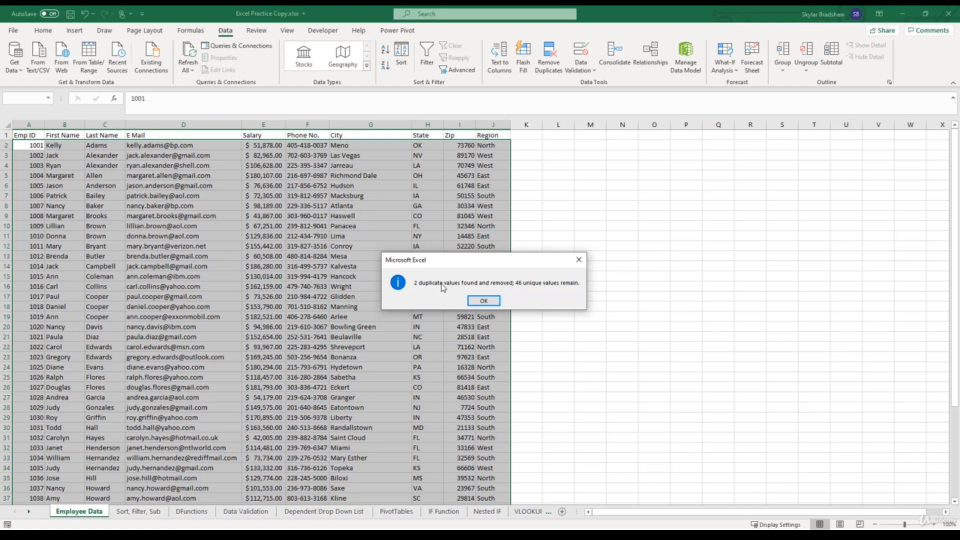
pyautogui.click(484, 300)
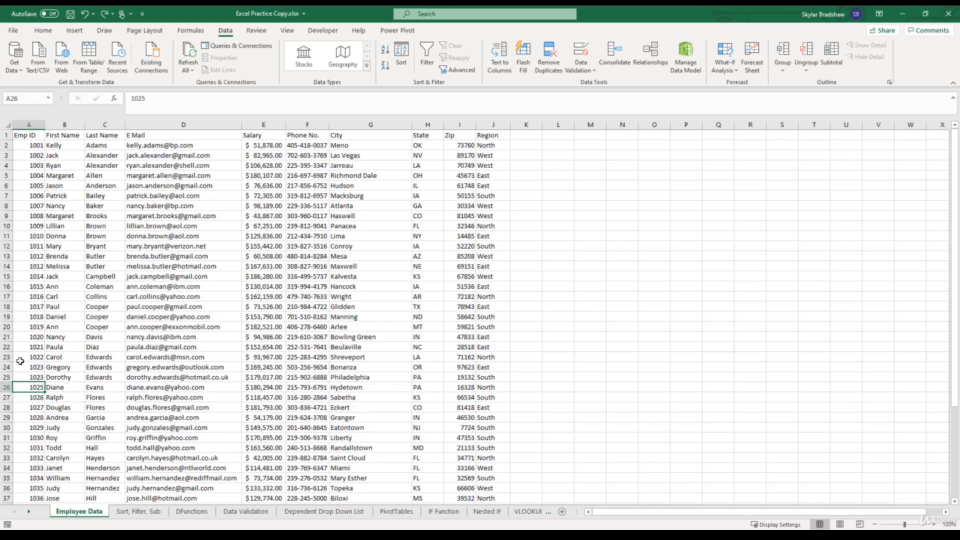
pyautogui.click(28, 255)
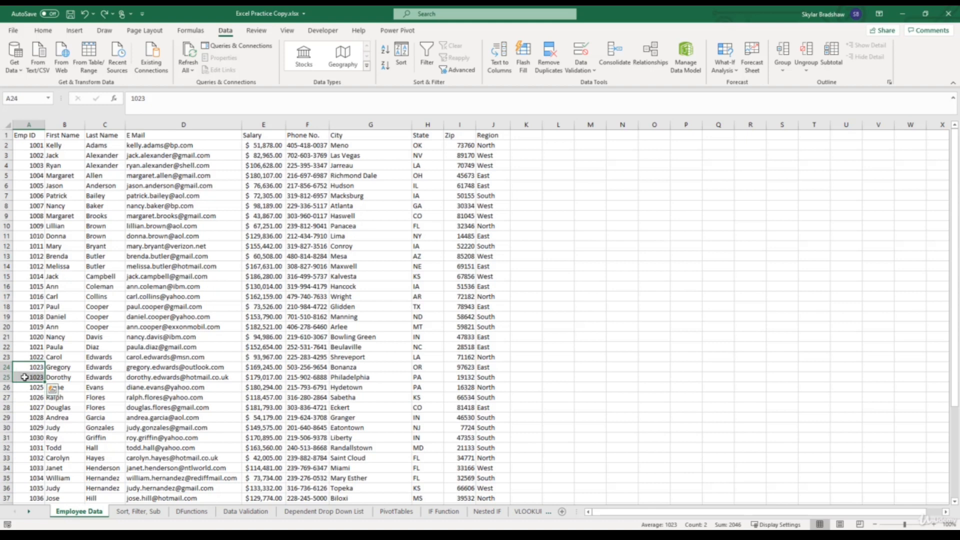
# Highlight duplicate Emp IDs in column A with Light Red Fill via a Duplicate Values rule.
pyautogui.click(28, 127)
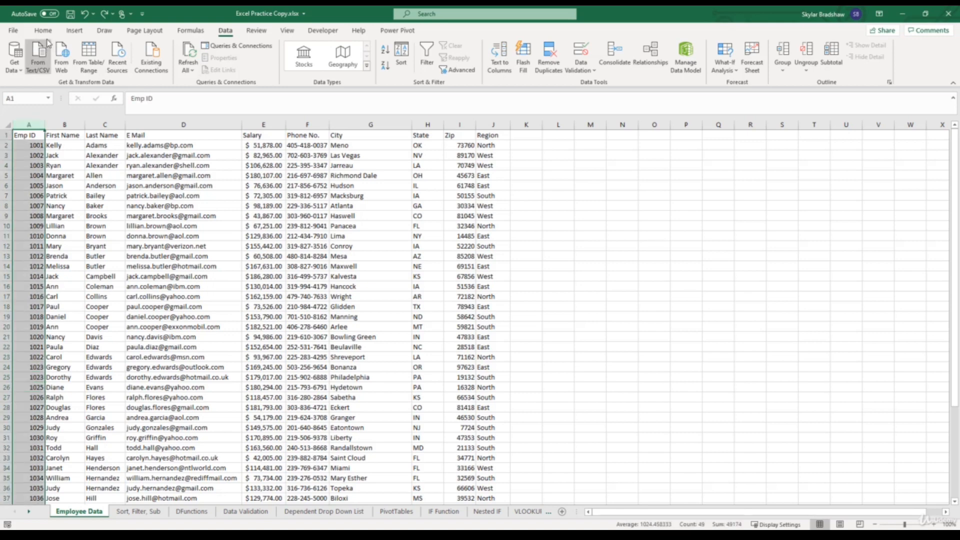
pyautogui.click(43, 30)
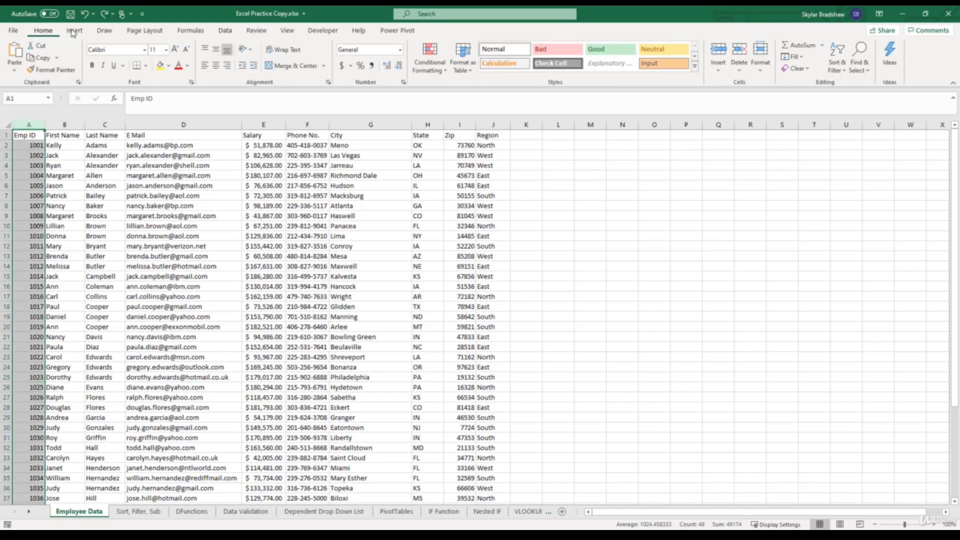
pyautogui.click(426, 58)
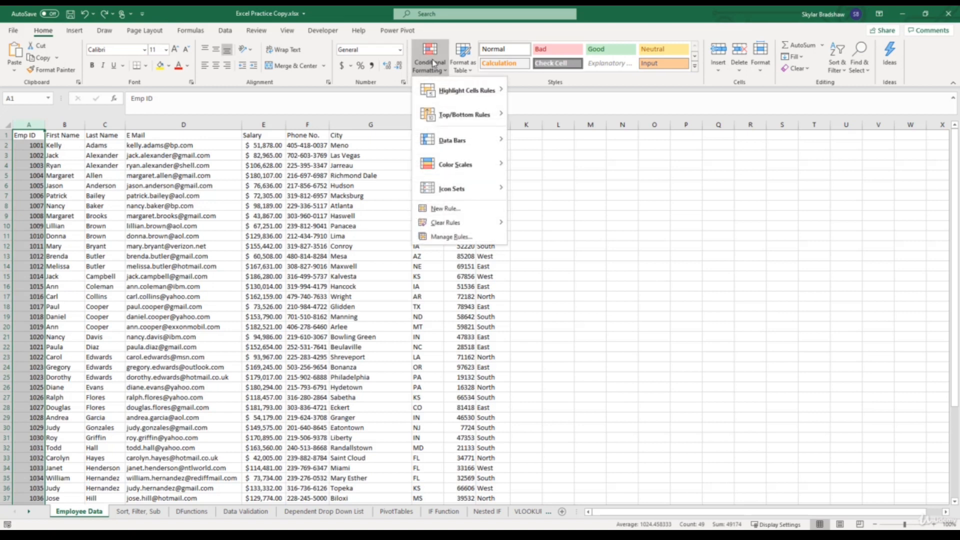
pyautogui.moveTo(448, 80)
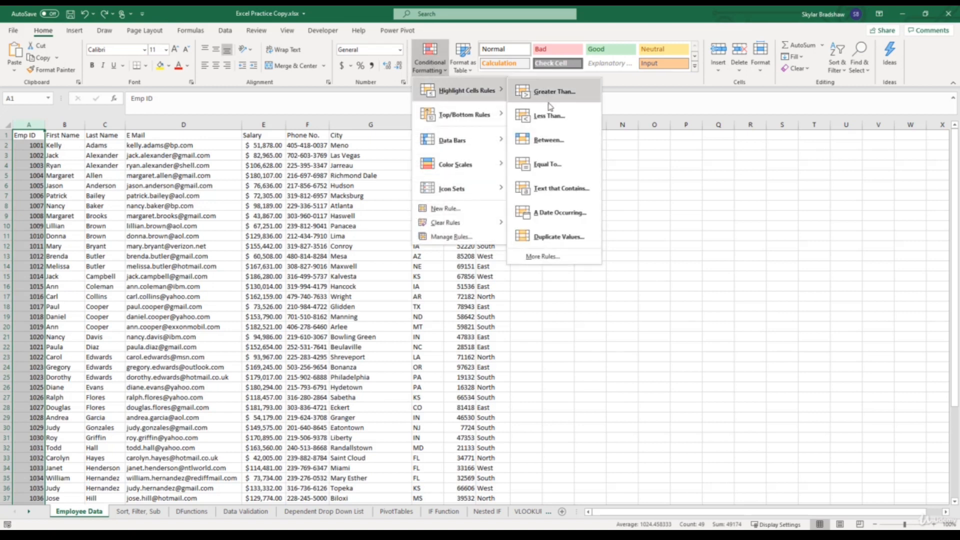
pyautogui.moveTo(562, 239)
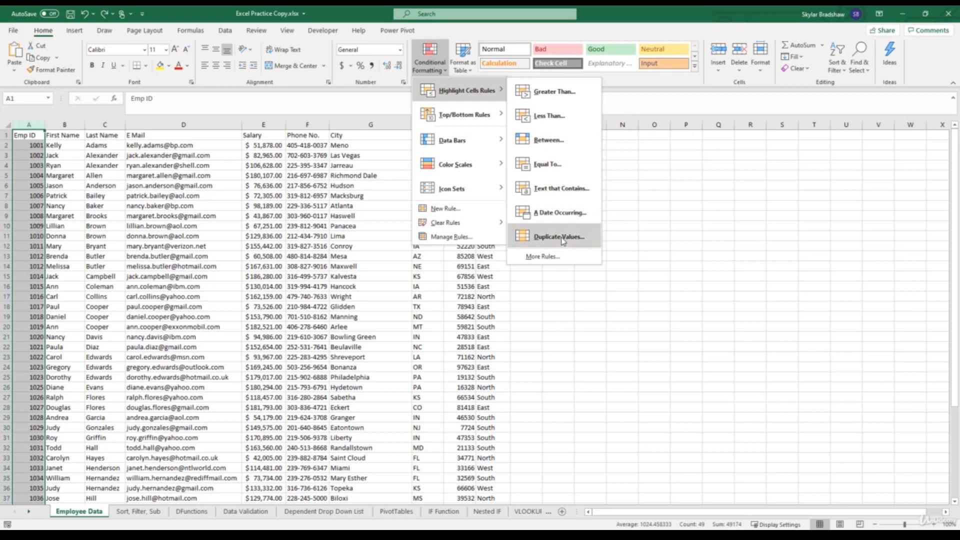
pyautogui.click(558, 236)
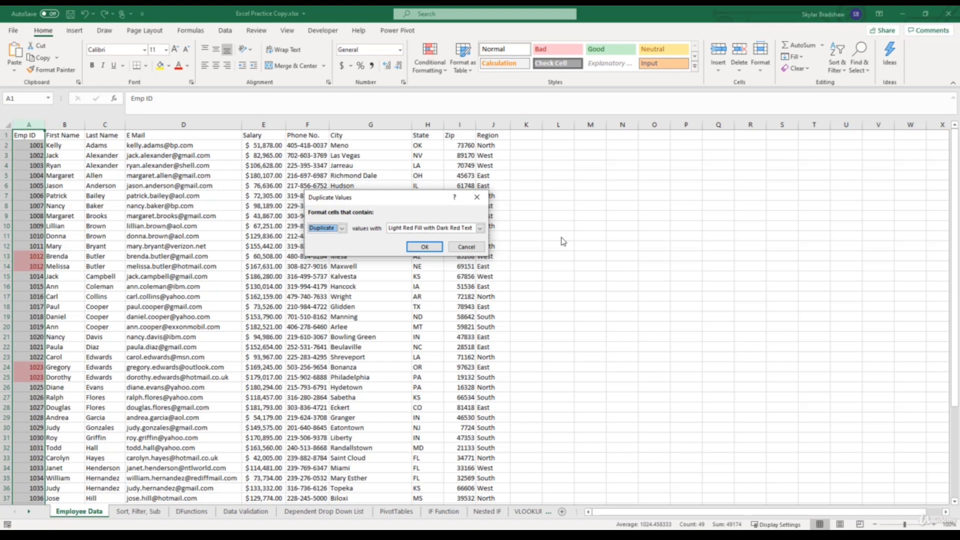
pyautogui.moveTo(549, 242)
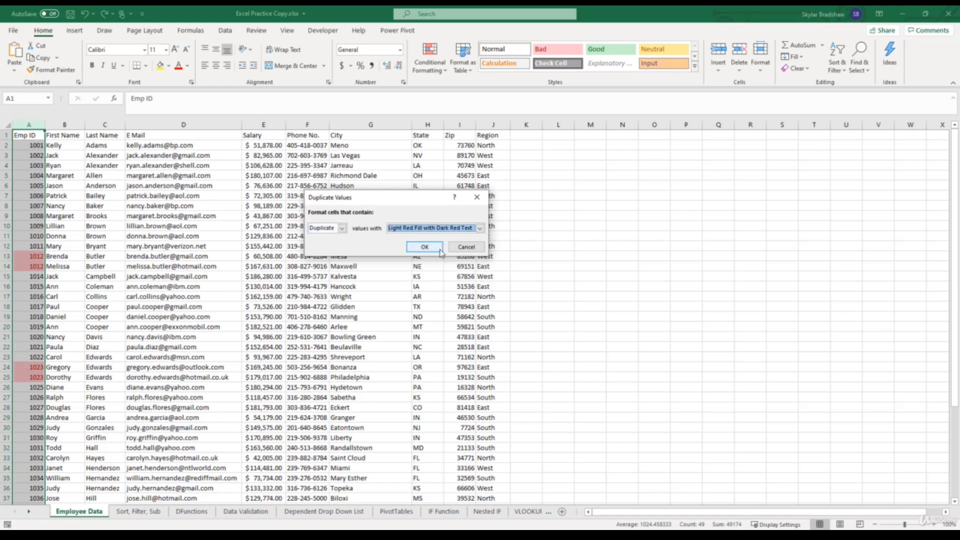
pyautogui.click(424, 245)
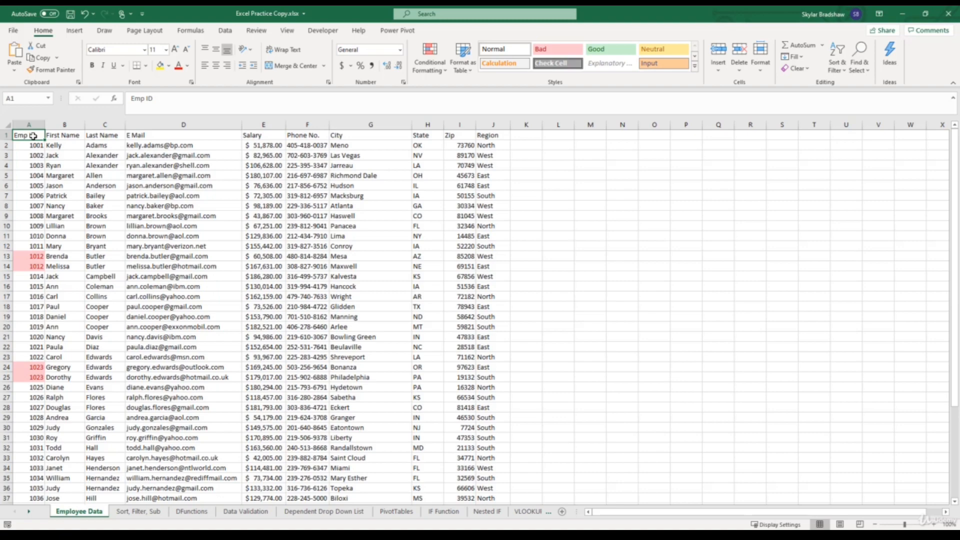
pyautogui.scroll(-3)
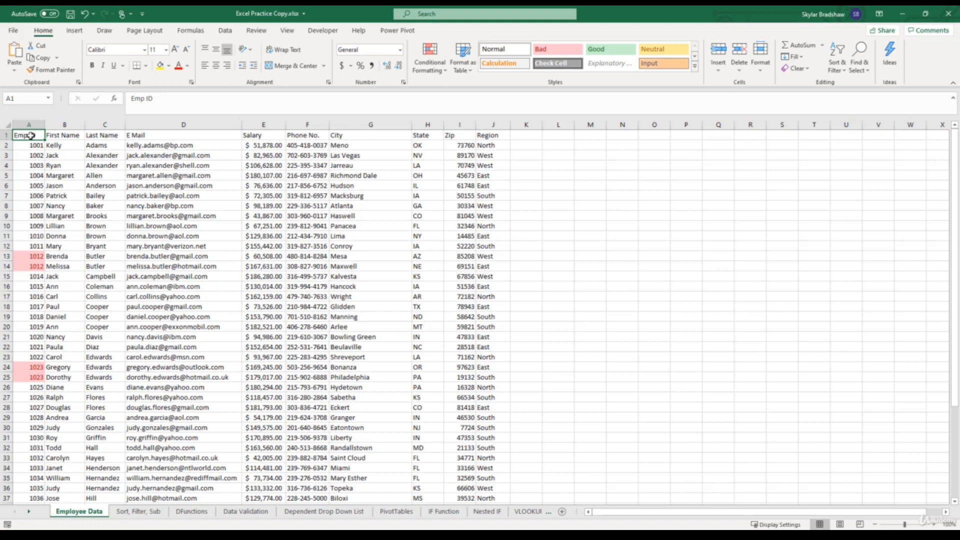
# Enable filters, try Filter by Color on Emp ID for red cells, then clear it.
pyautogui.click(224, 30)
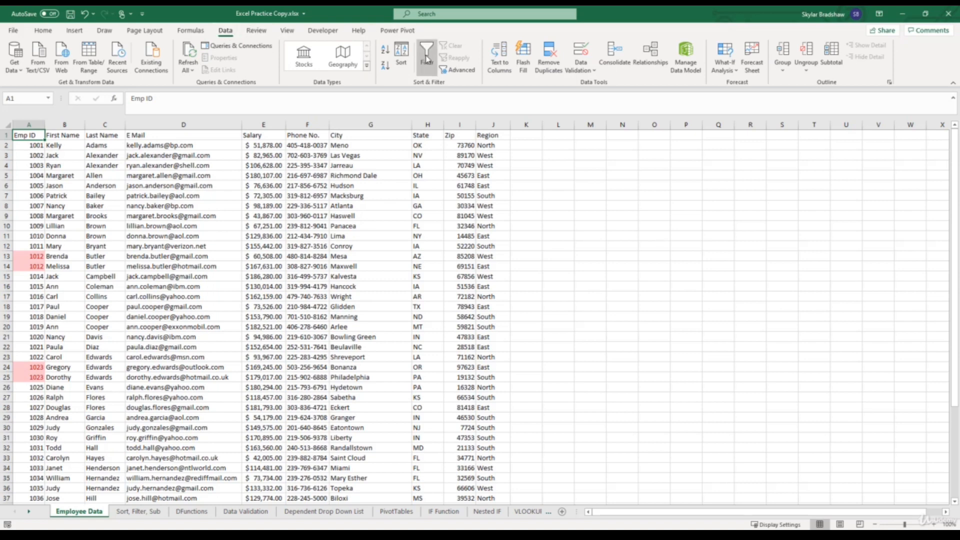
pyautogui.click(426, 56)
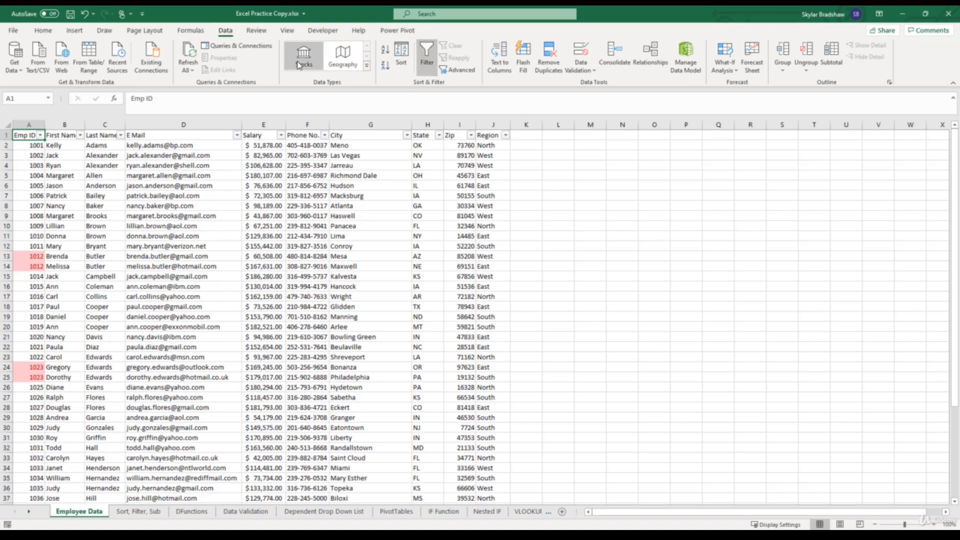
pyautogui.click(38, 135)
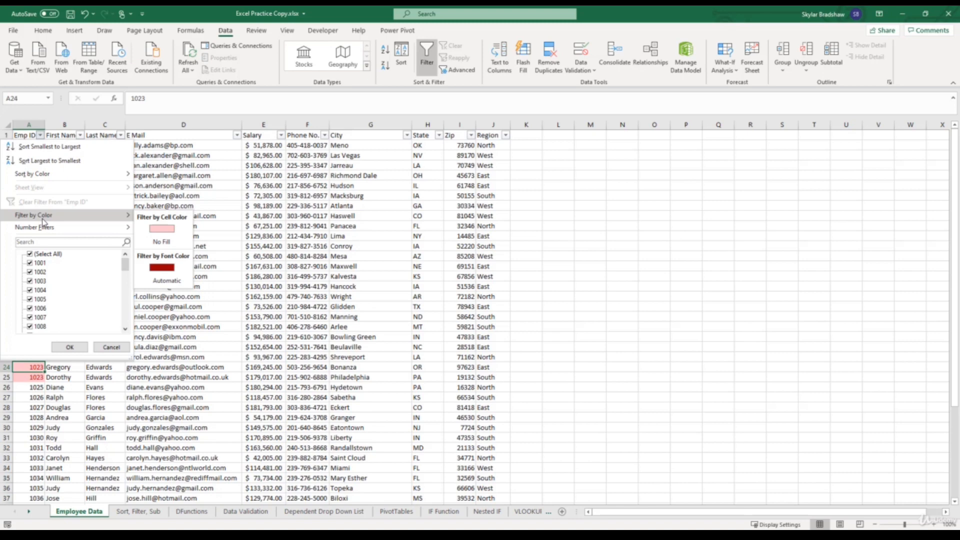
pyautogui.moveTo(93, 219)
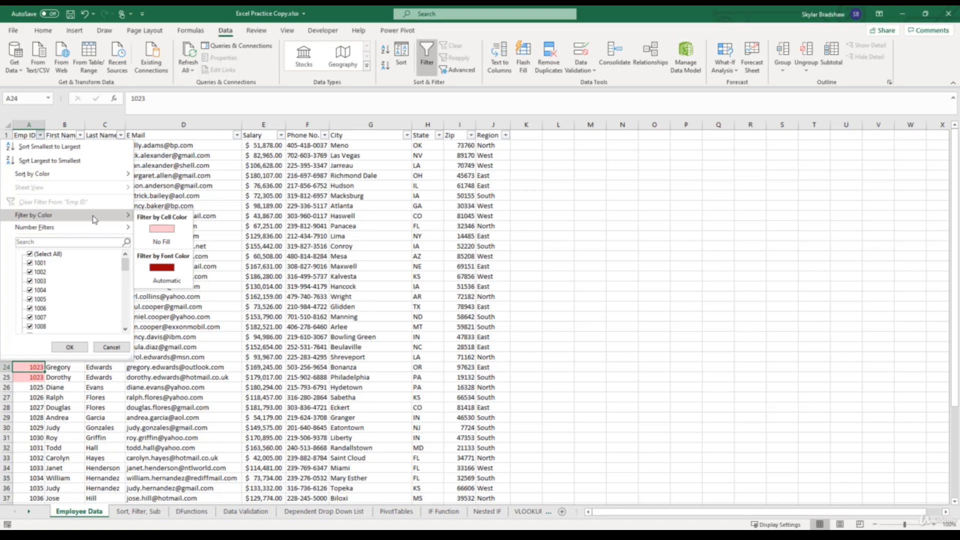
pyautogui.click(159, 228)
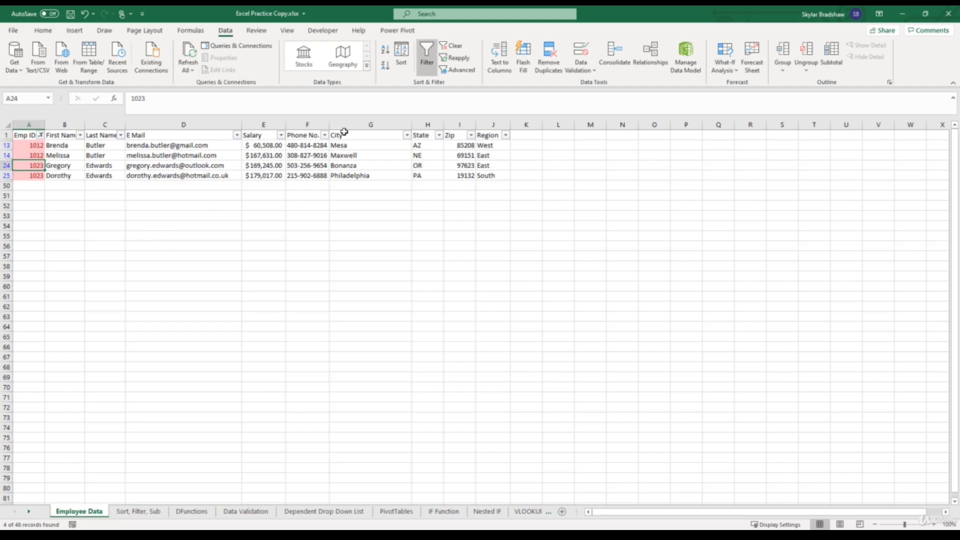
pyautogui.click(451, 46)
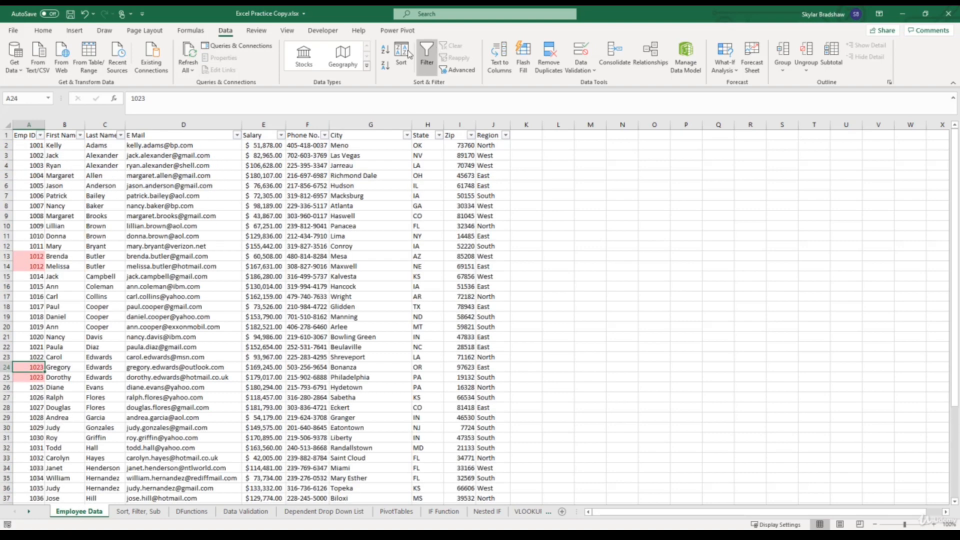
# Sort Emp ID by cell color so the red 1012 and 1023 rows come first.
pyautogui.click(40, 135)
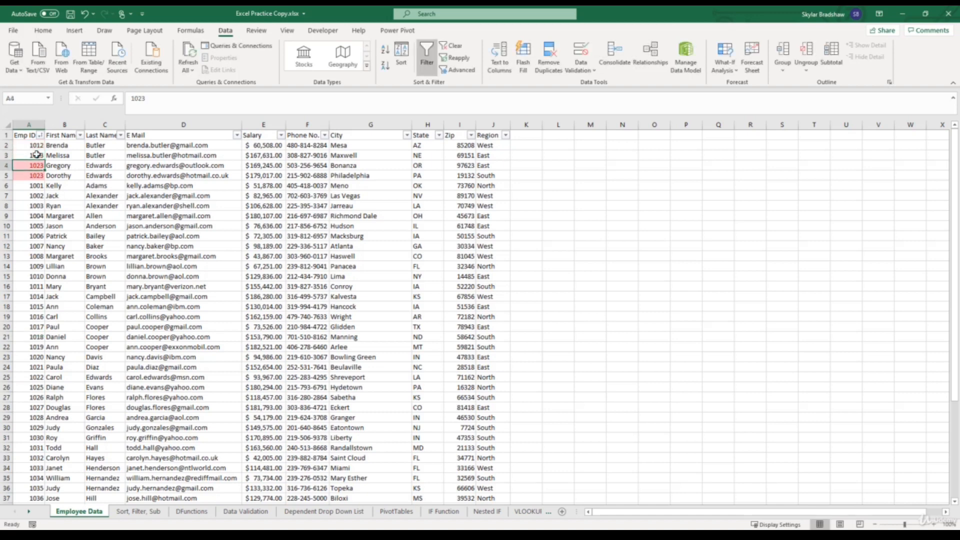
pyautogui.click(27, 155)
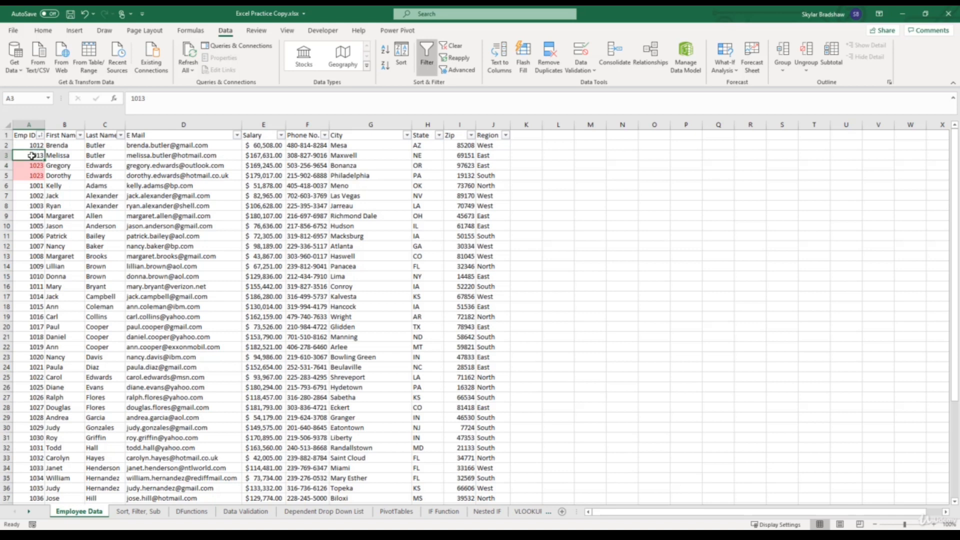
pyautogui.write('1')
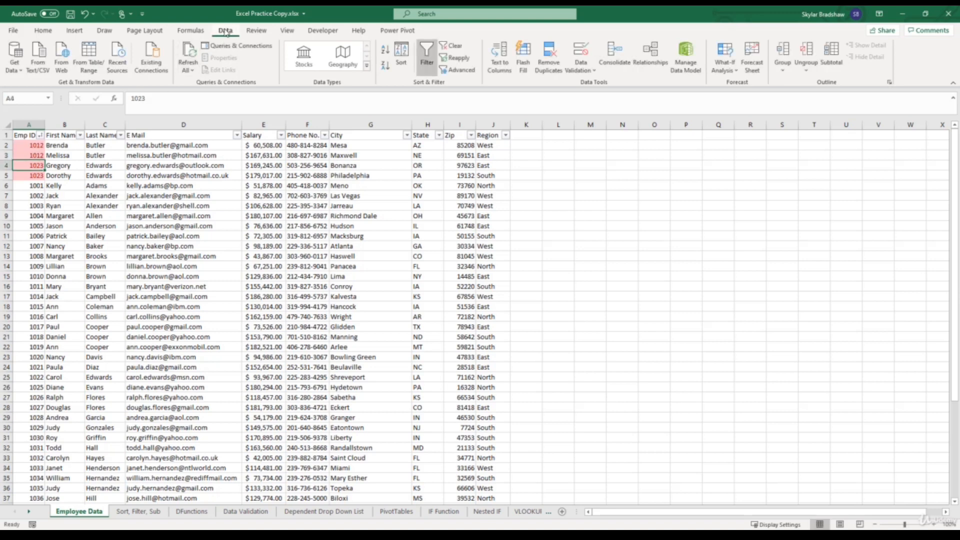
pyautogui.moveTo(548, 54)
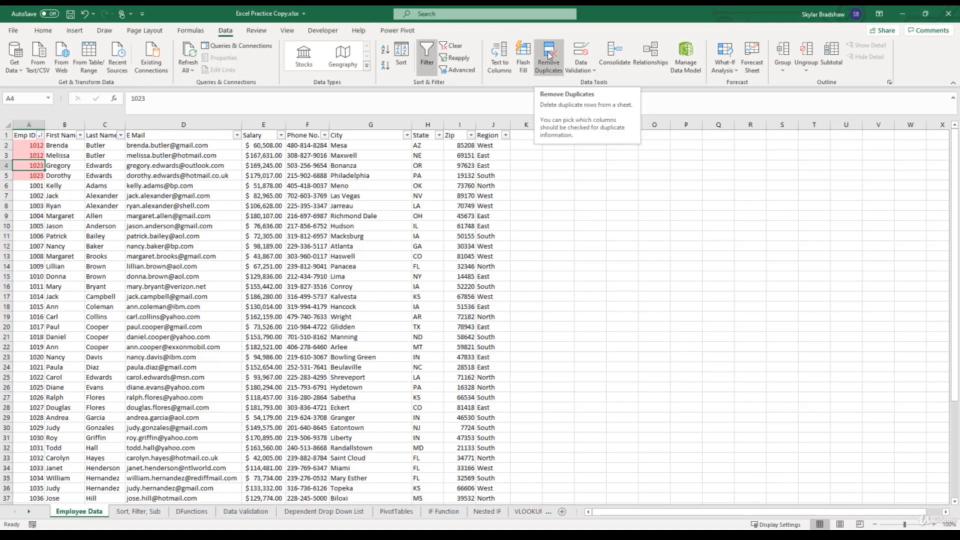
# Remove duplicate rows matching on Emp ID only, leaving 46 unique employees.
pyautogui.click(547, 52)
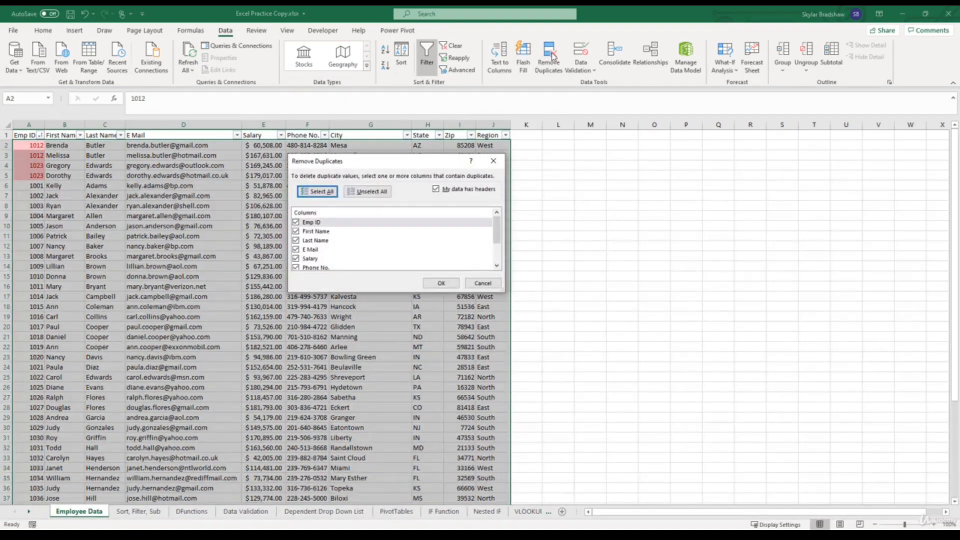
pyautogui.click(368, 191)
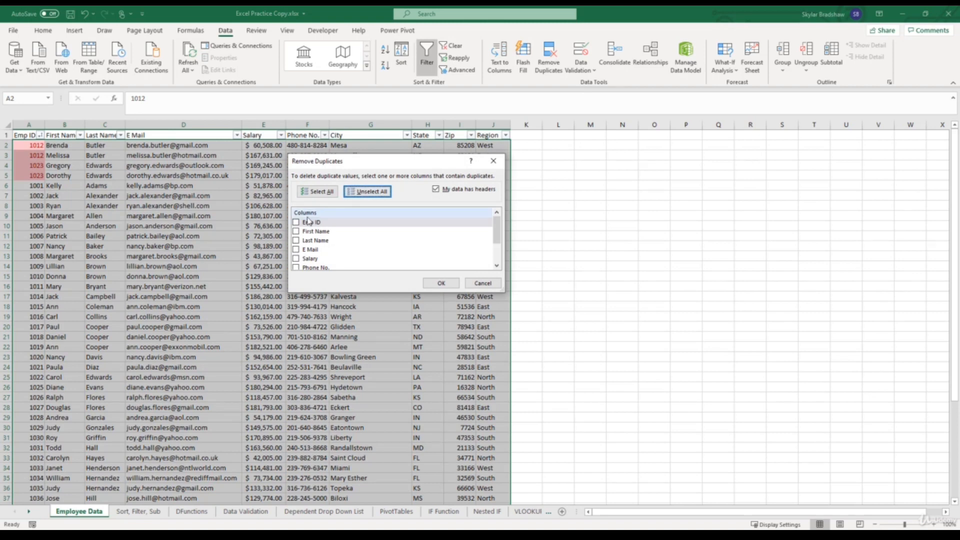
pyautogui.click(296, 221)
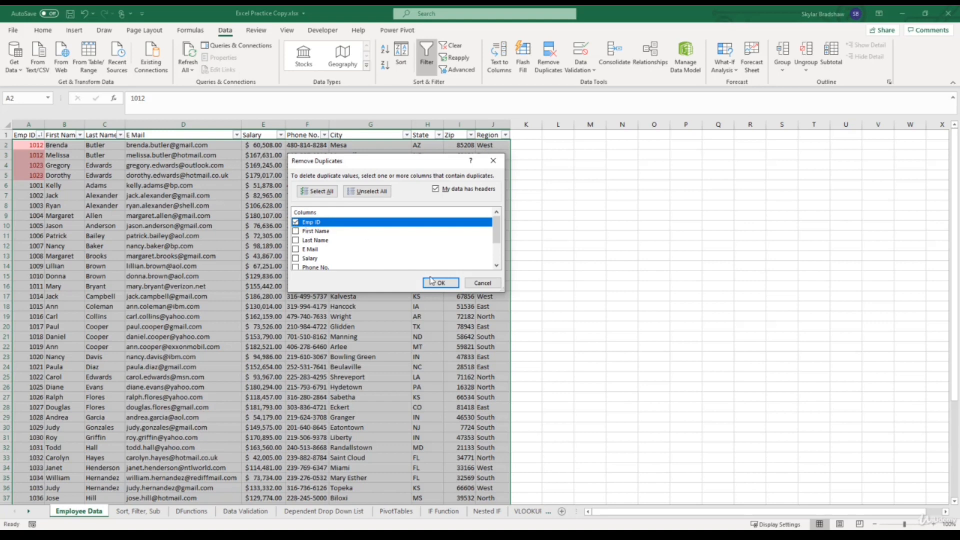
pyautogui.click(440, 283)
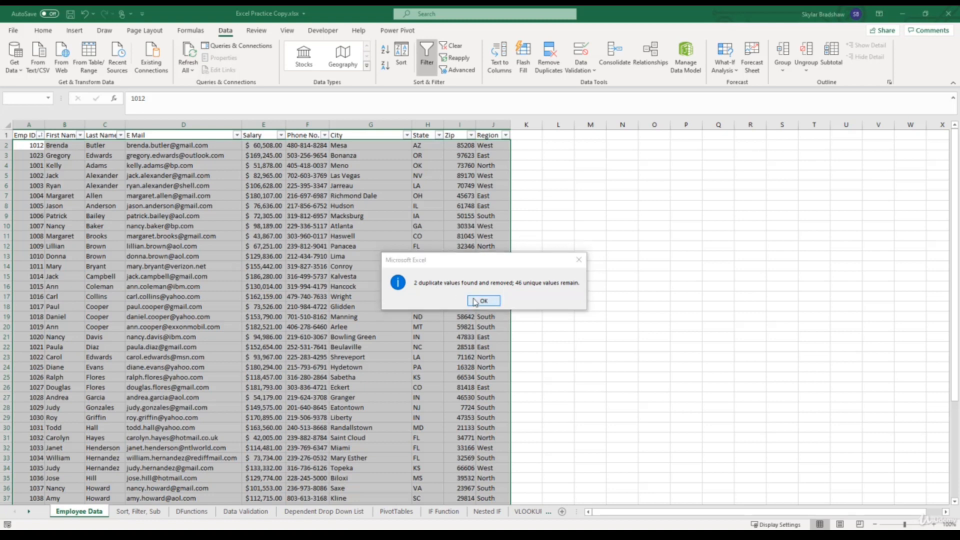
pyautogui.click(484, 300)
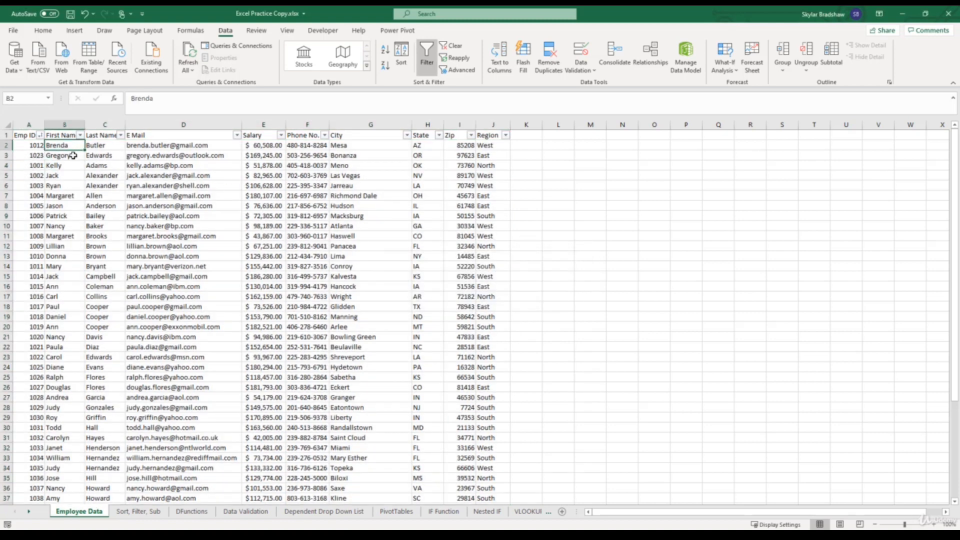
pyautogui.click(62, 155)
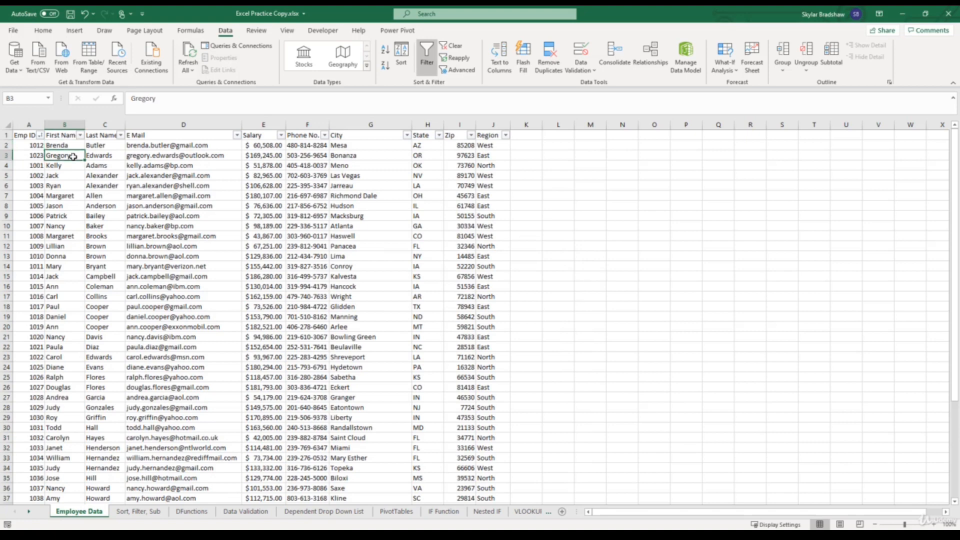